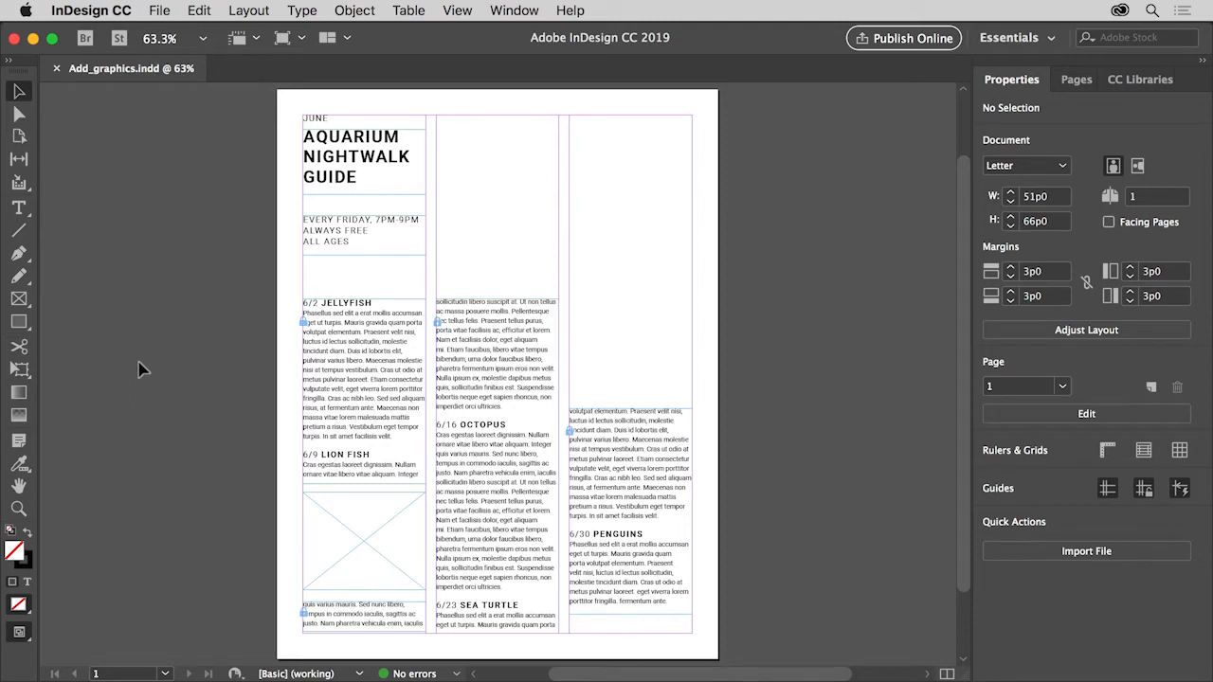
{"action": "mouse_move", "coordinate": [224, 316]}
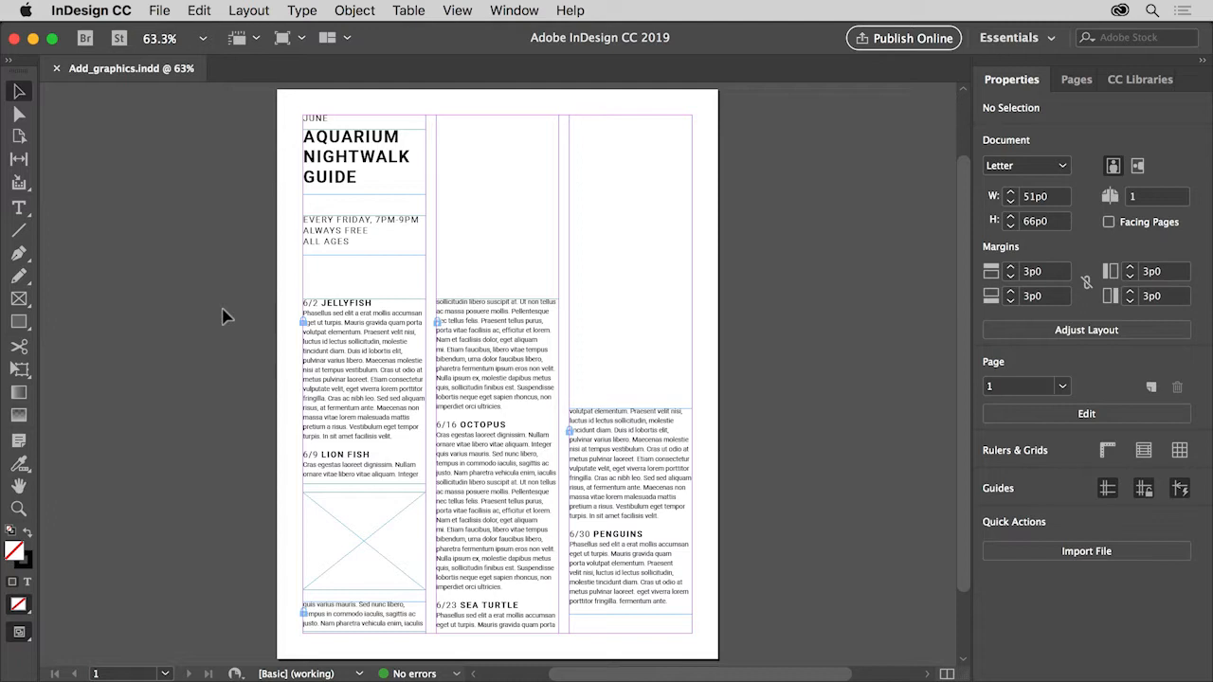
{"action": "mouse_move", "coordinate": [252, 290]}
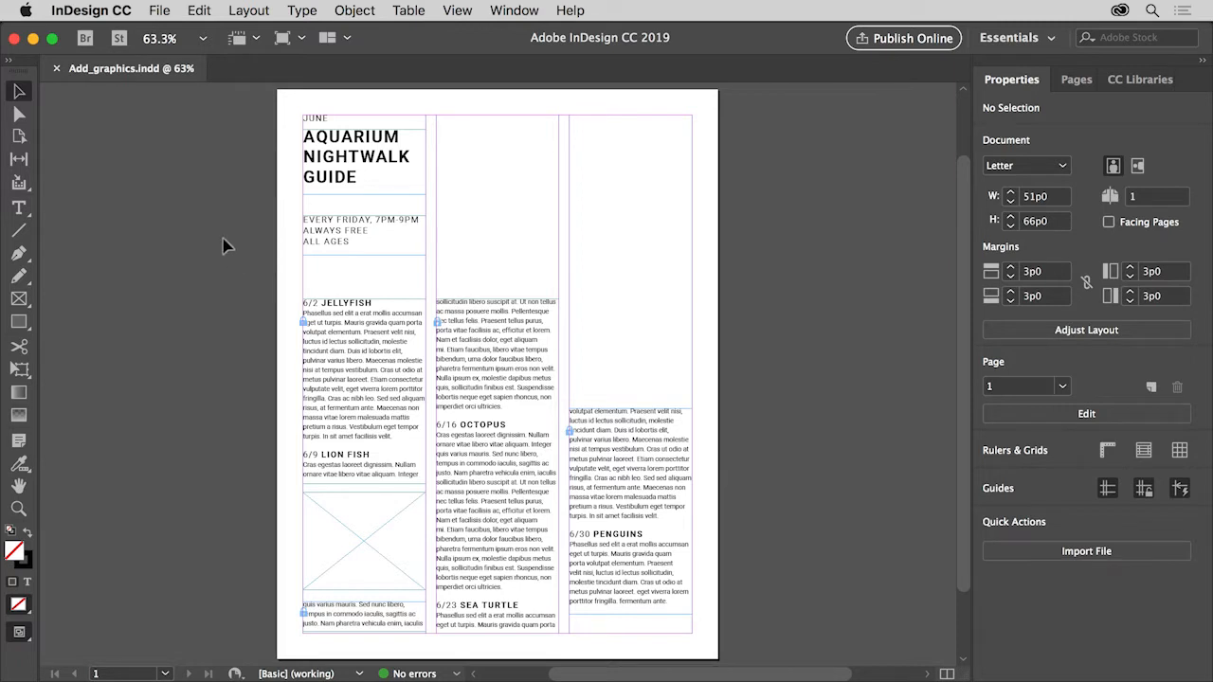
{"action": "mouse_move", "coordinate": [190, 114]}
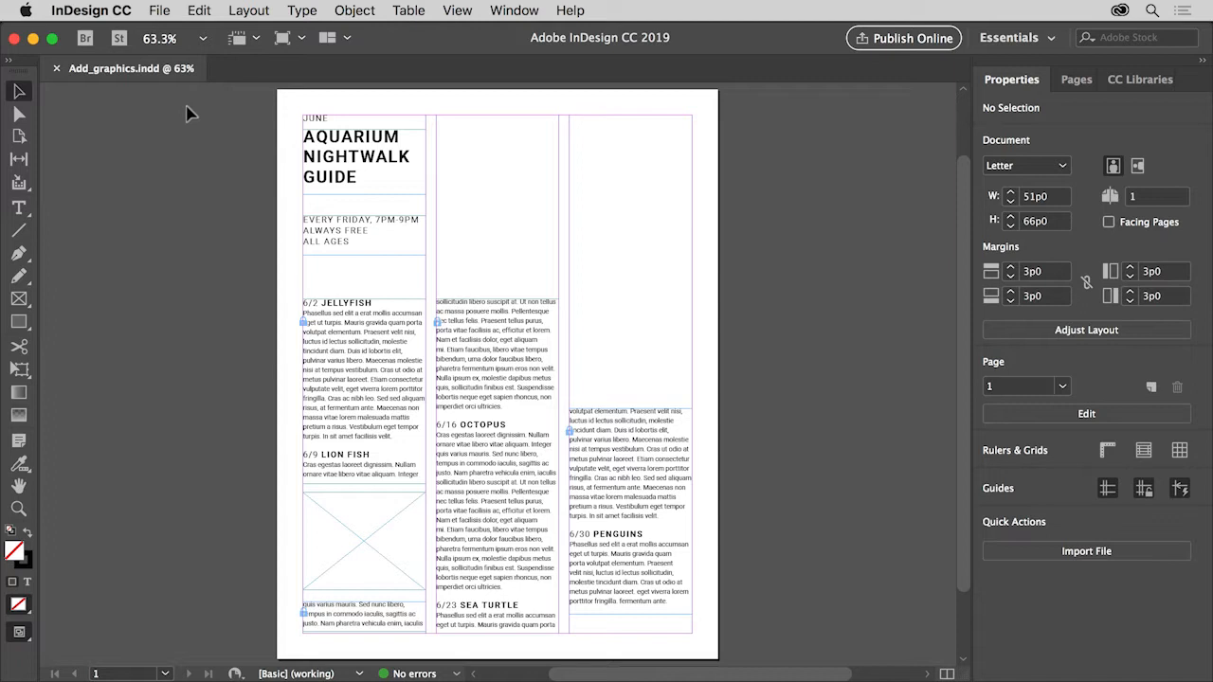
{"action": "mouse_move", "coordinate": [181, 145]}
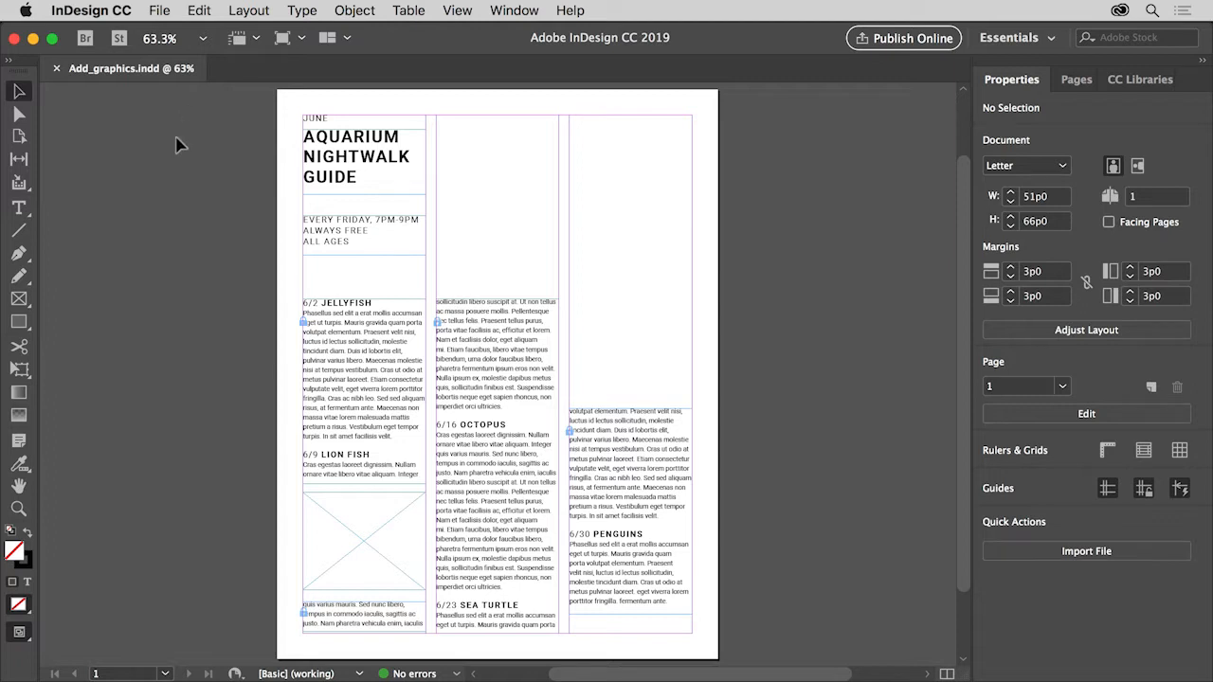
{"action": "mouse_move", "coordinate": [74, 292]}
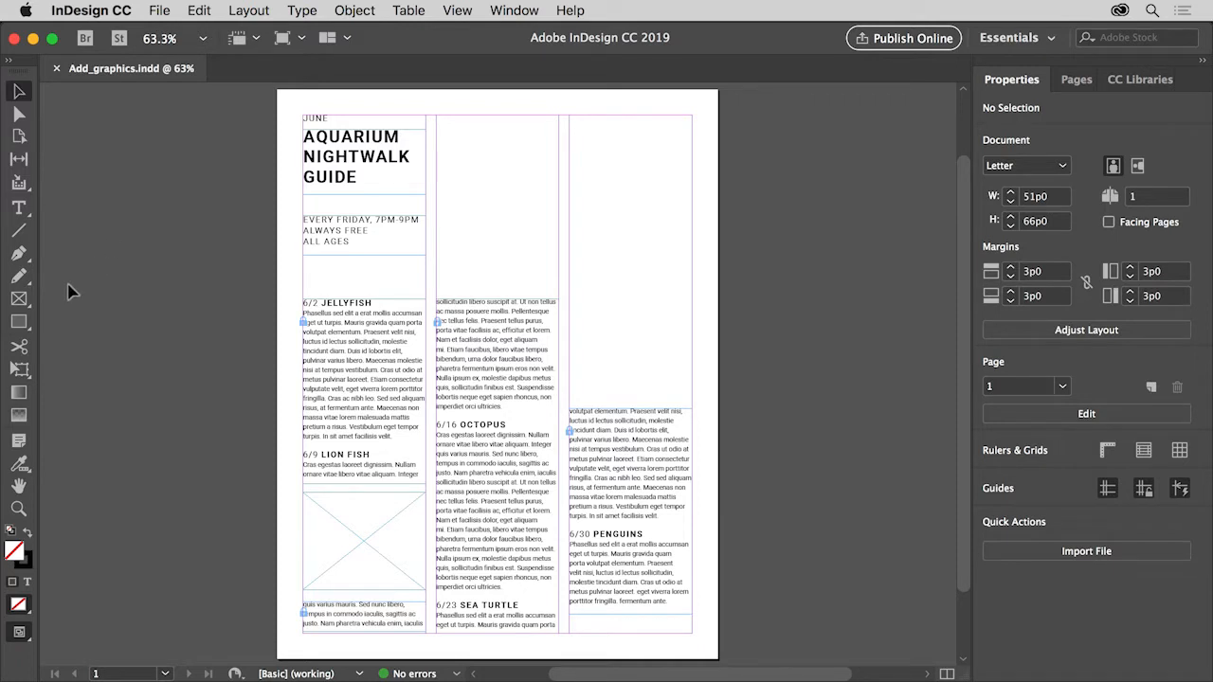
{"action": "mouse_move", "coordinate": [19, 302]}
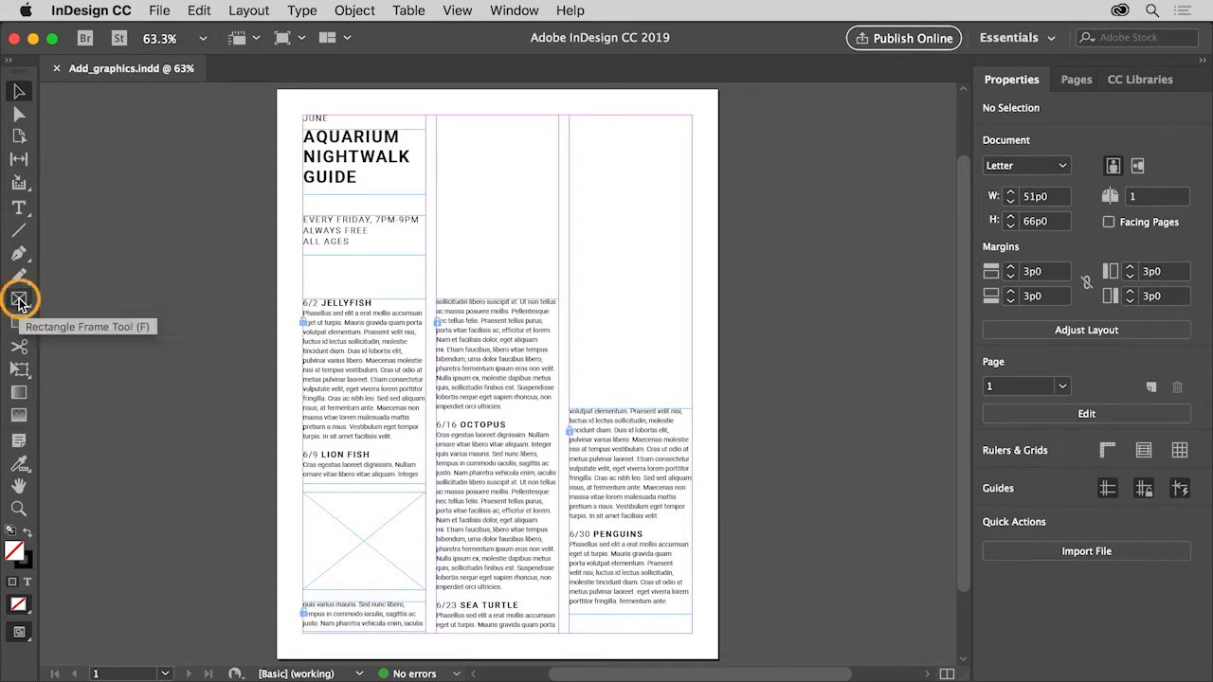
Draw a rectangular graphics frame from the middle column's top edge across to the right column edge
{"action": "left_click", "coordinate": [19, 299]}
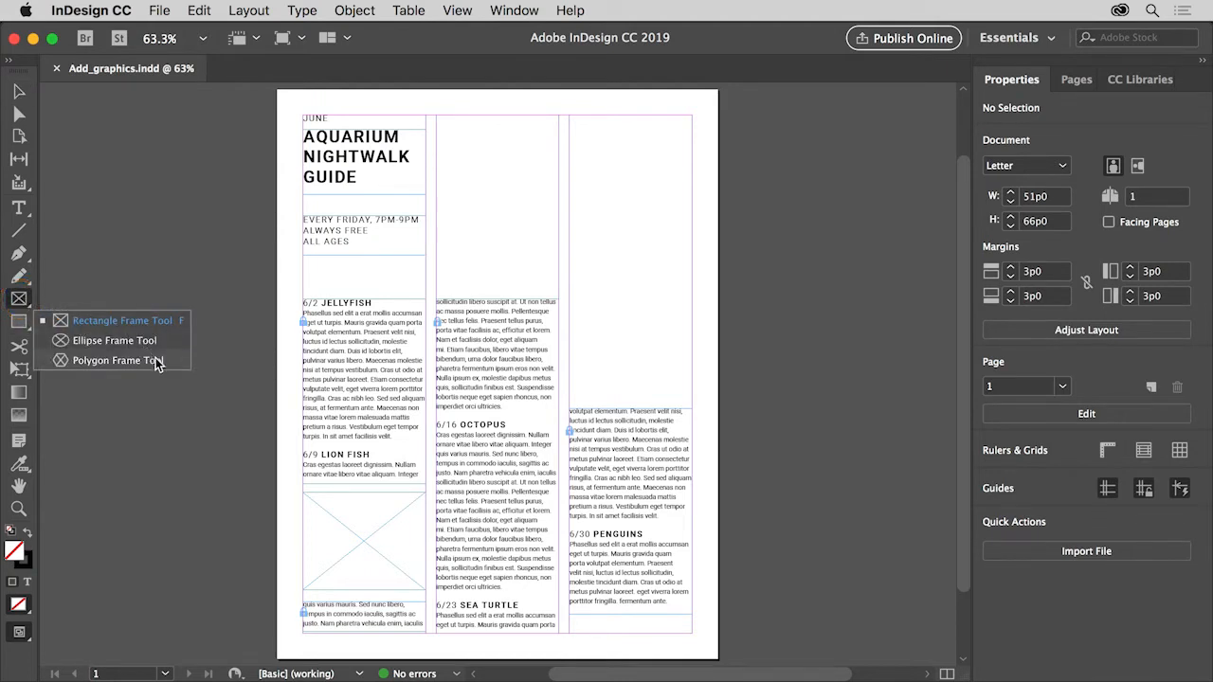
{"action": "mouse_move", "coordinate": [123, 321]}
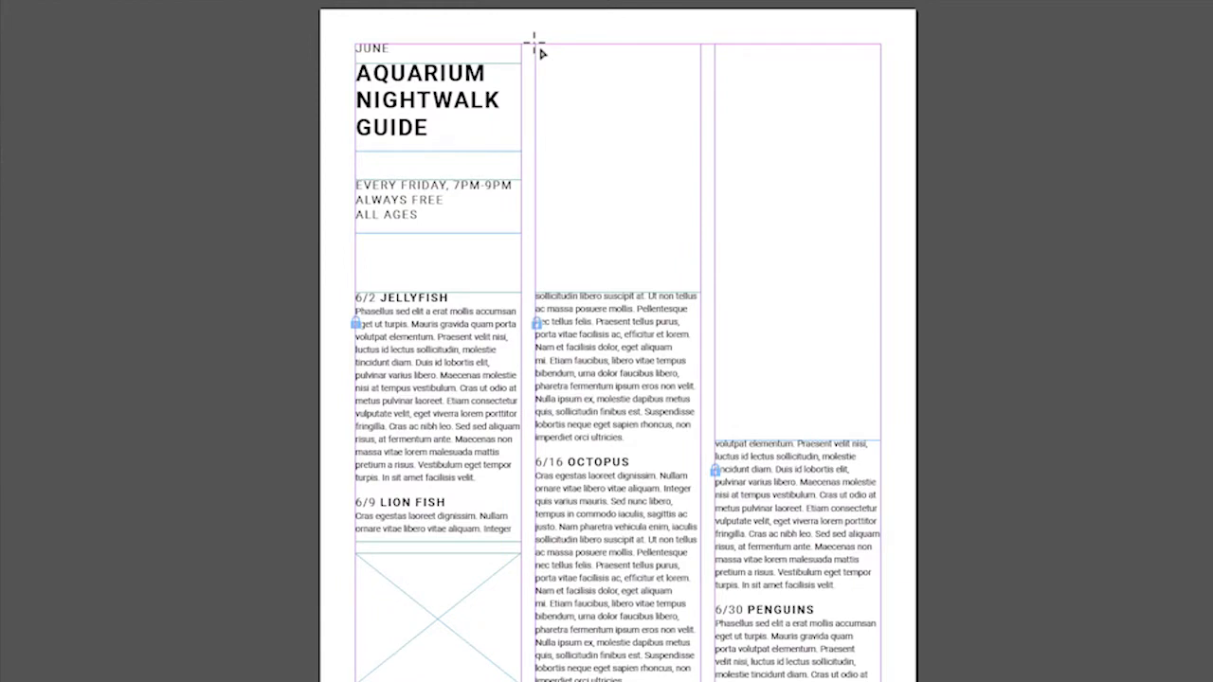
{"action": "left_click_drag", "start_coordinate": [535, 43], "coordinate": [758, 218]}
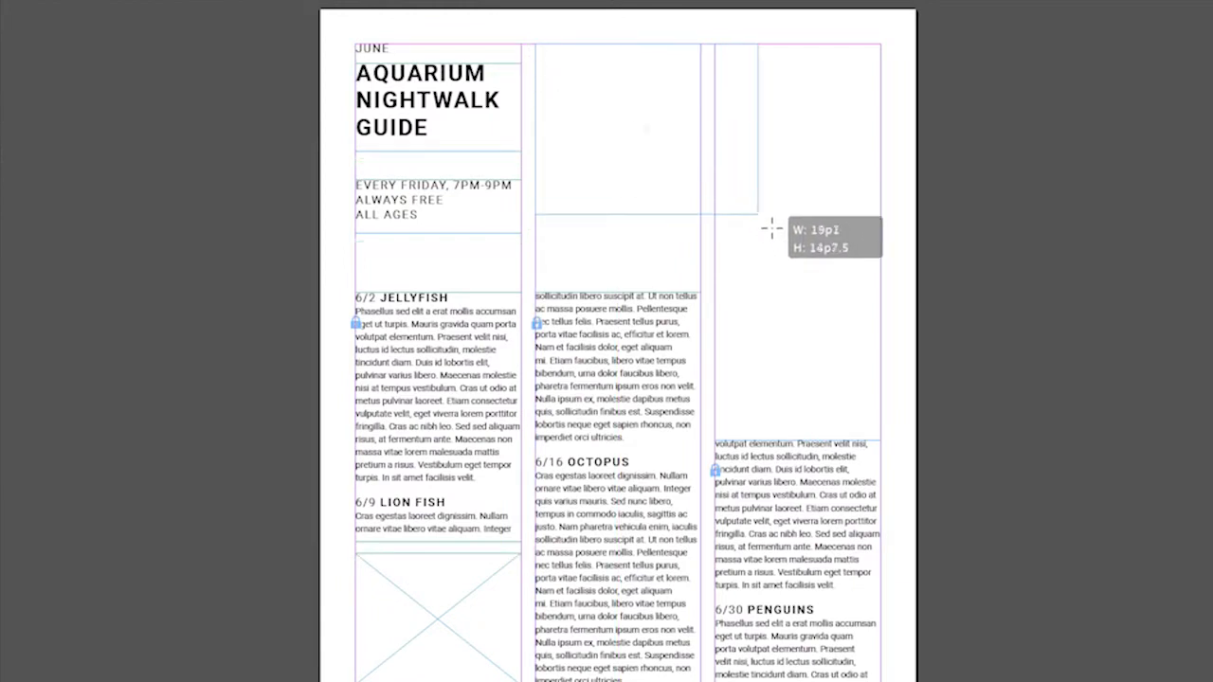
{"action": "left_click_drag", "start_coordinate": [767, 229], "coordinate": [886, 275]}
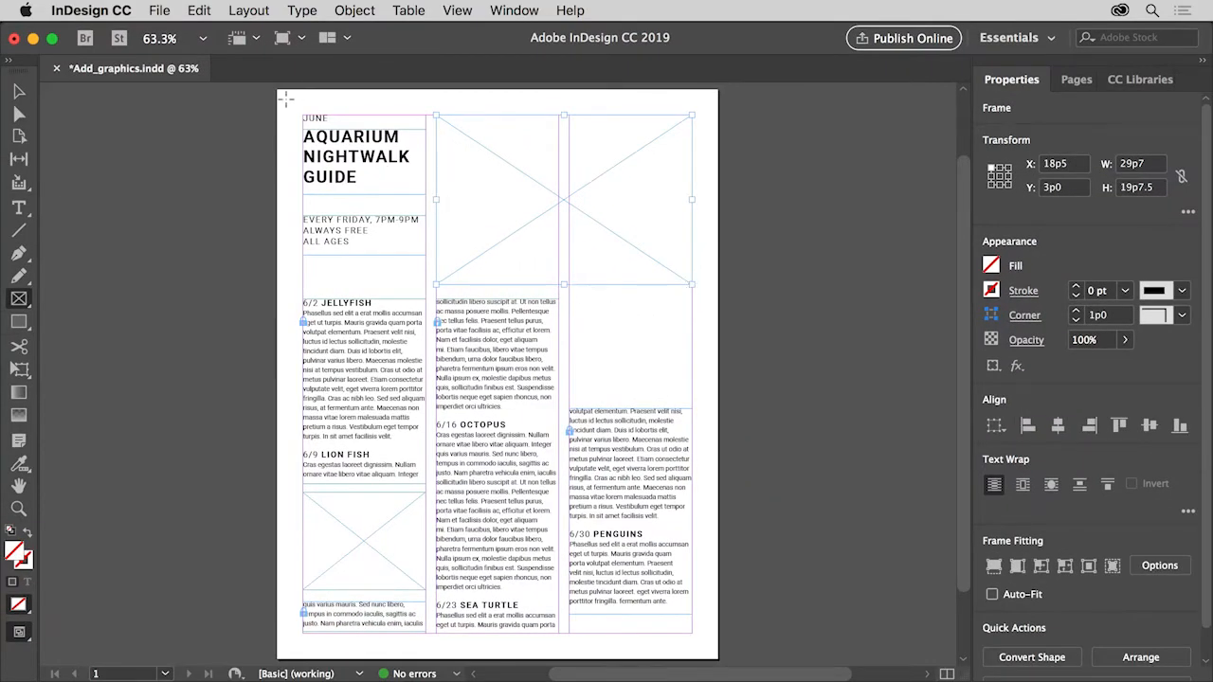
Place Jellyfish.jpg into the selected frame via File > Place with Replace Selected Item
{"action": "left_click", "coordinate": [159, 11]}
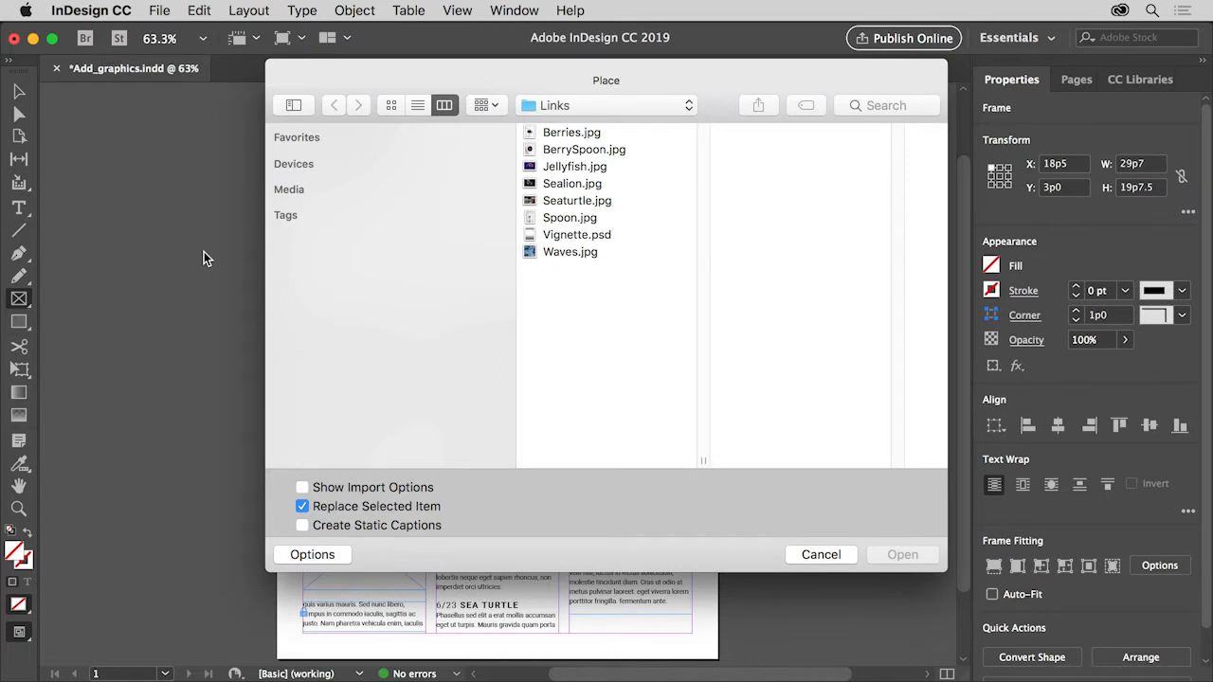
{"action": "mouse_move", "coordinate": [620, 287]}
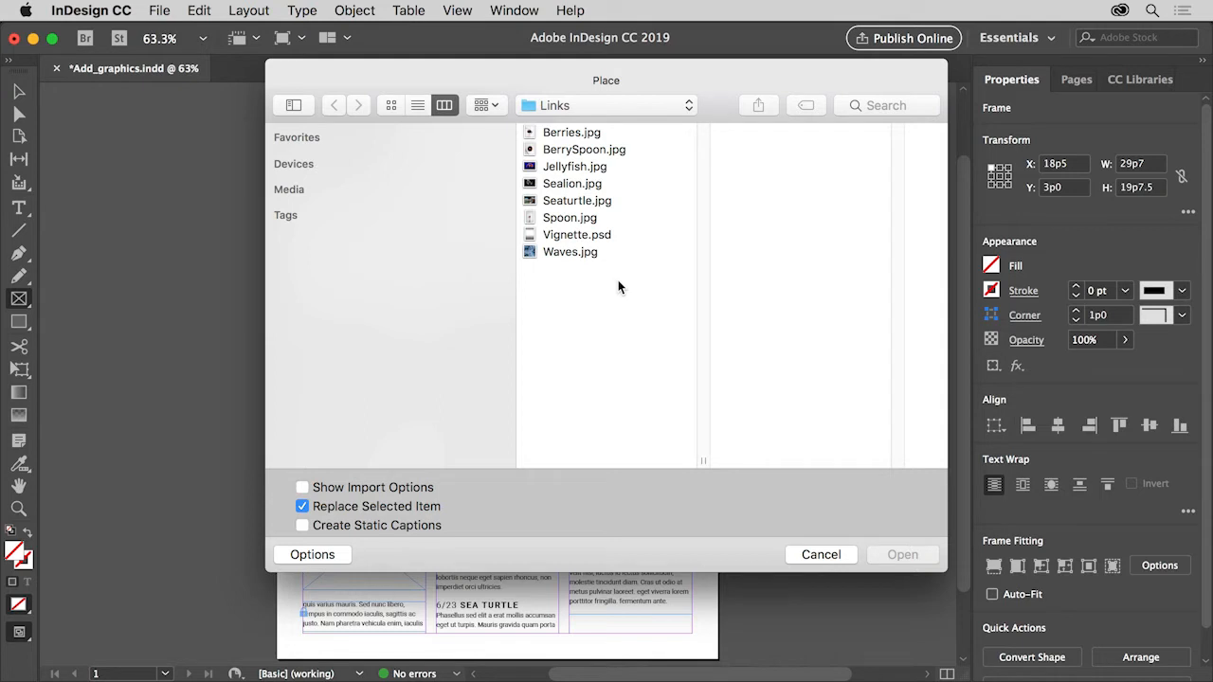
{"action": "mouse_move", "coordinate": [621, 280]}
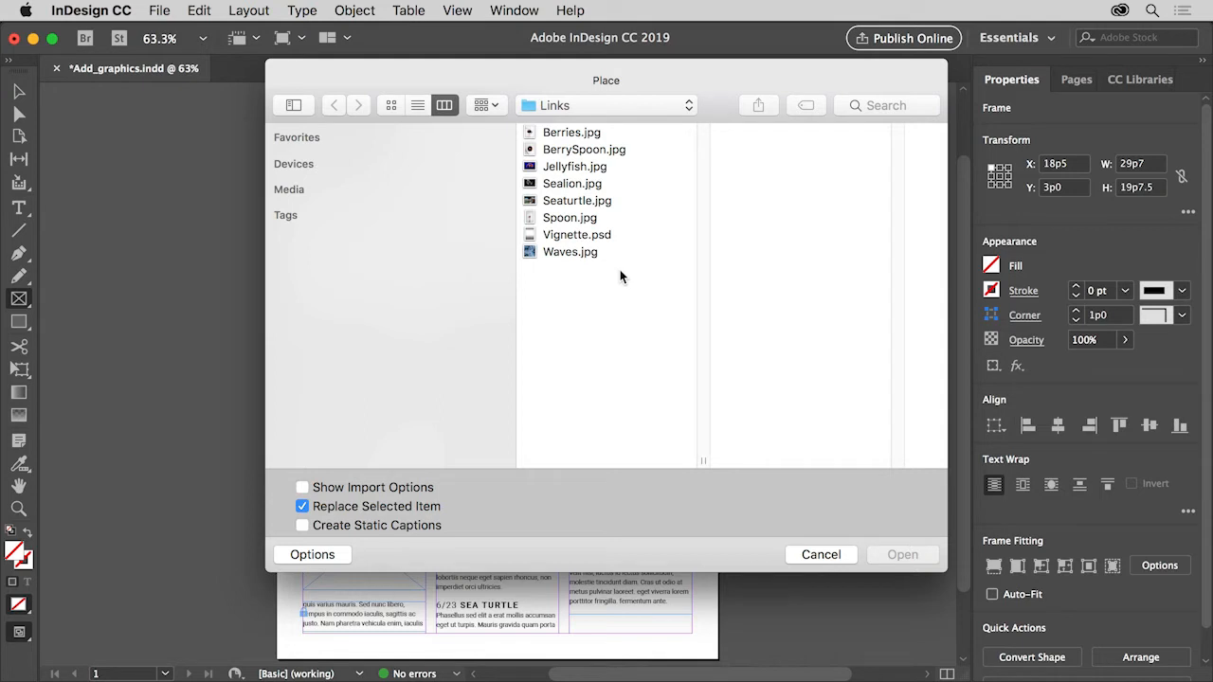
{"action": "left_click", "coordinate": [574, 166]}
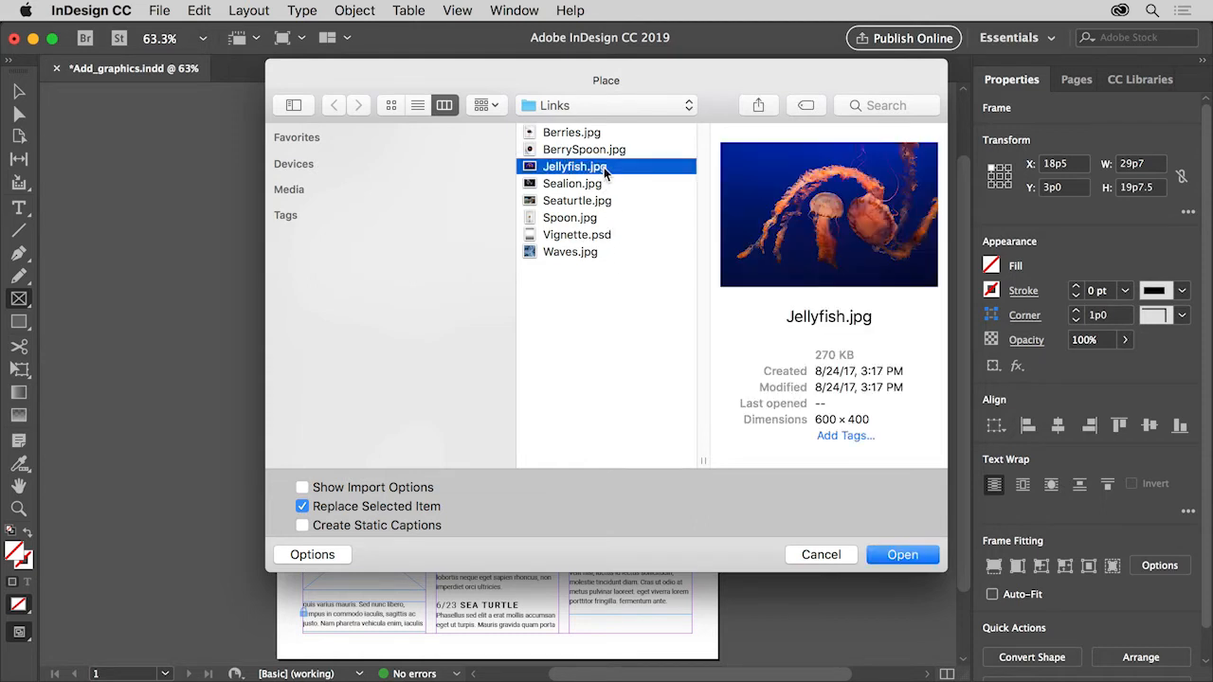
{"action": "mouse_move", "coordinate": [455, 376]}
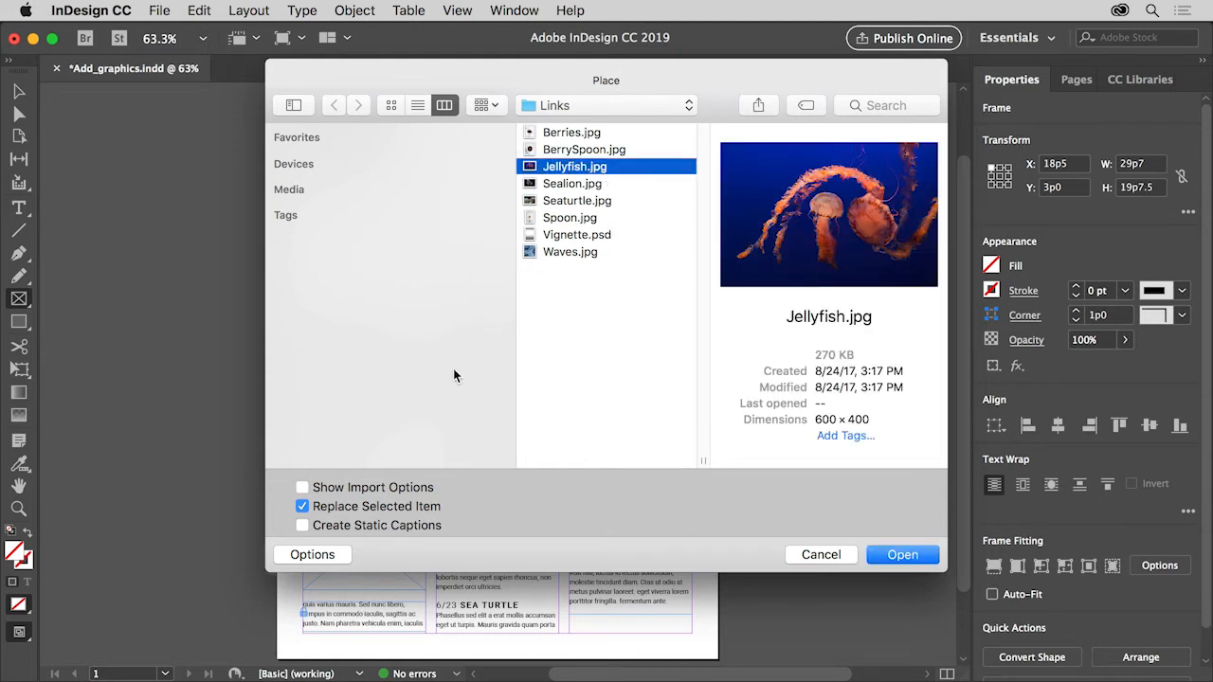
{"action": "mouse_move", "coordinate": [312, 554]}
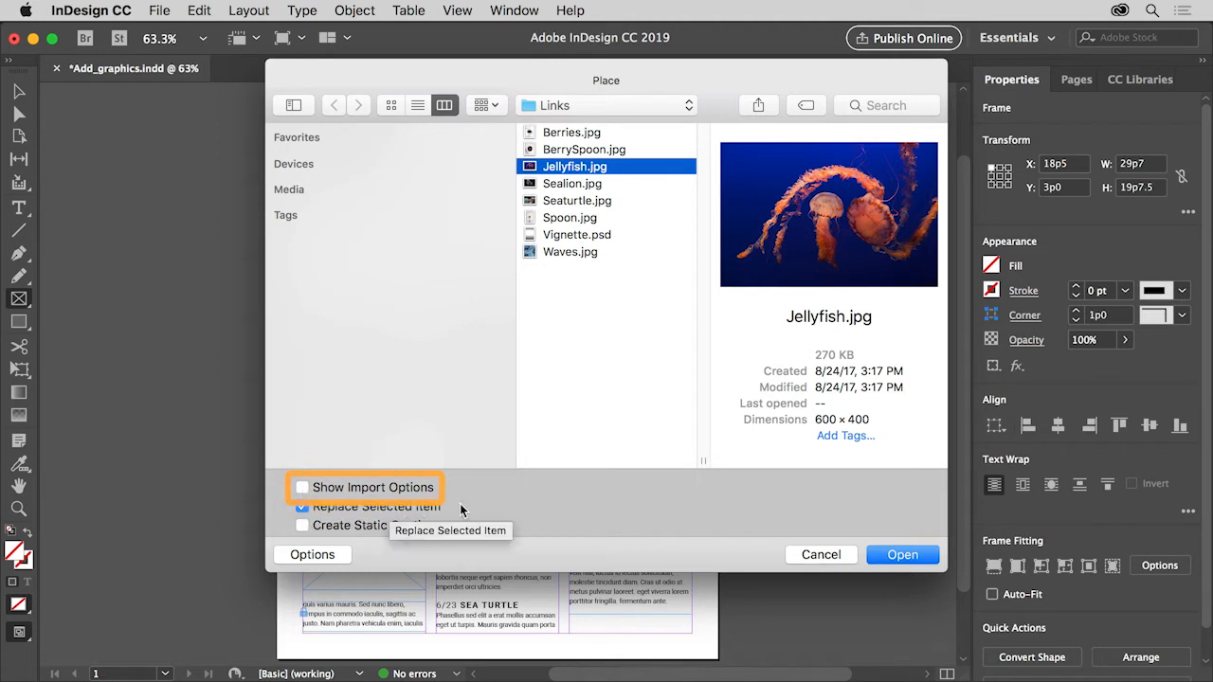
{"action": "left_click", "coordinate": [303, 487]}
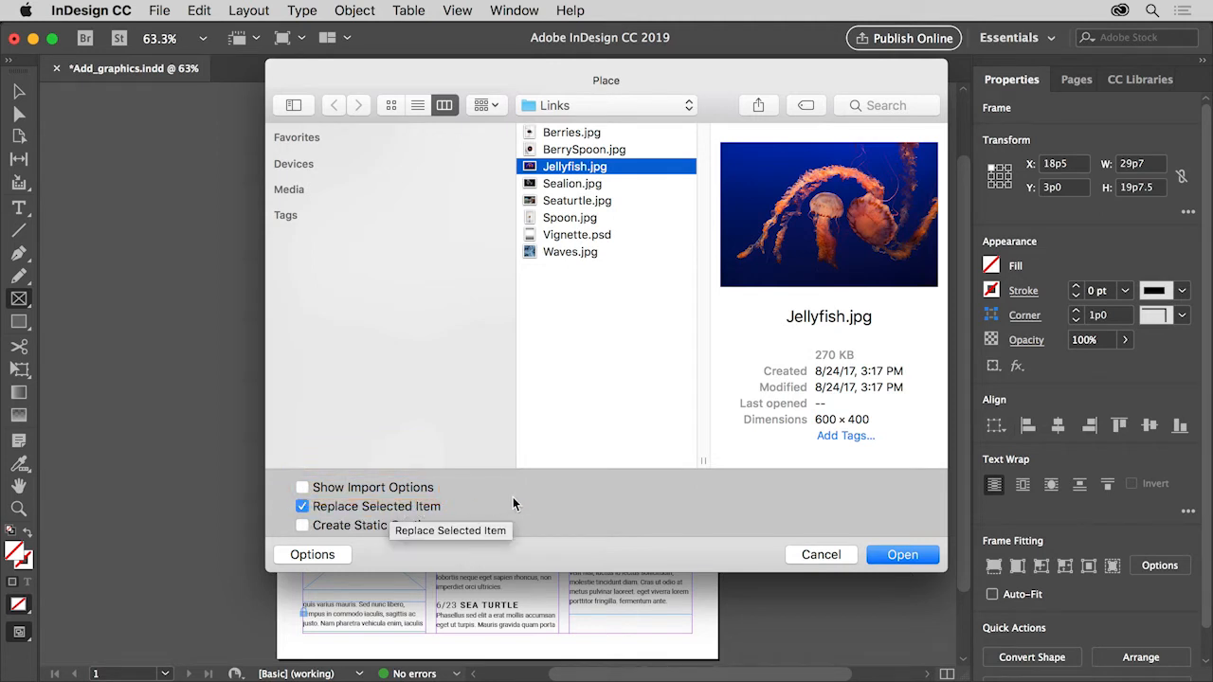
{"action": "mouse_move", "coordinate": [775, 545]}
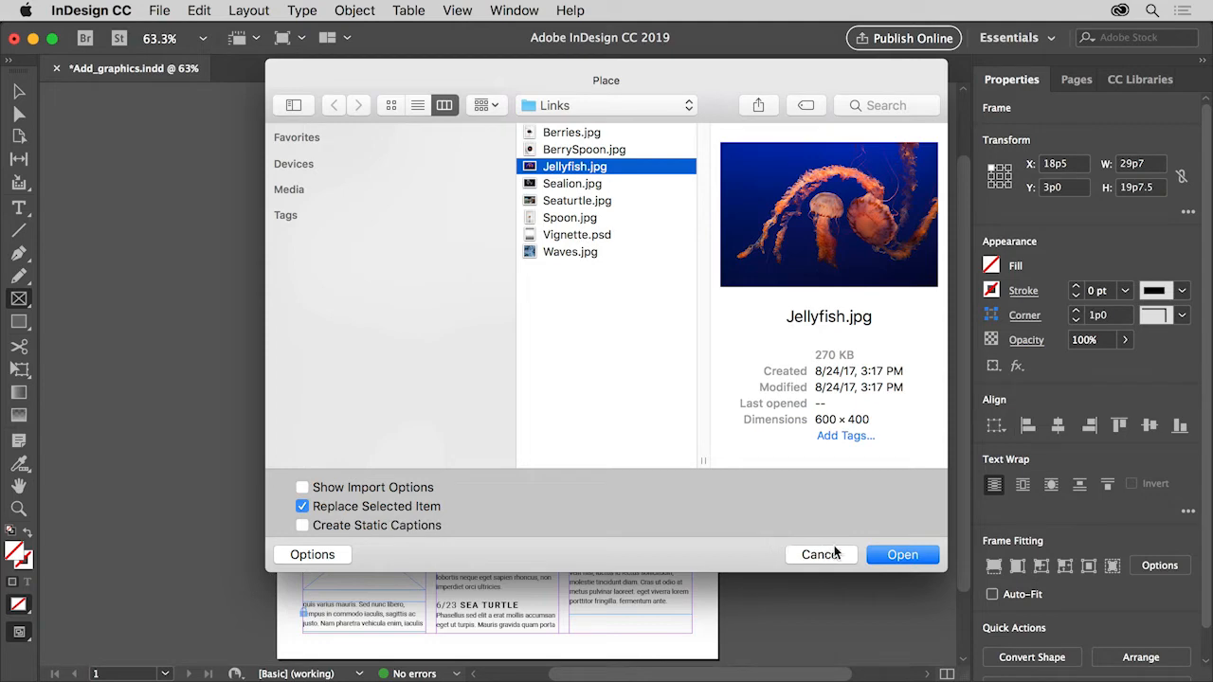
{"action": "left_click", "coordinate": [901, 554]}
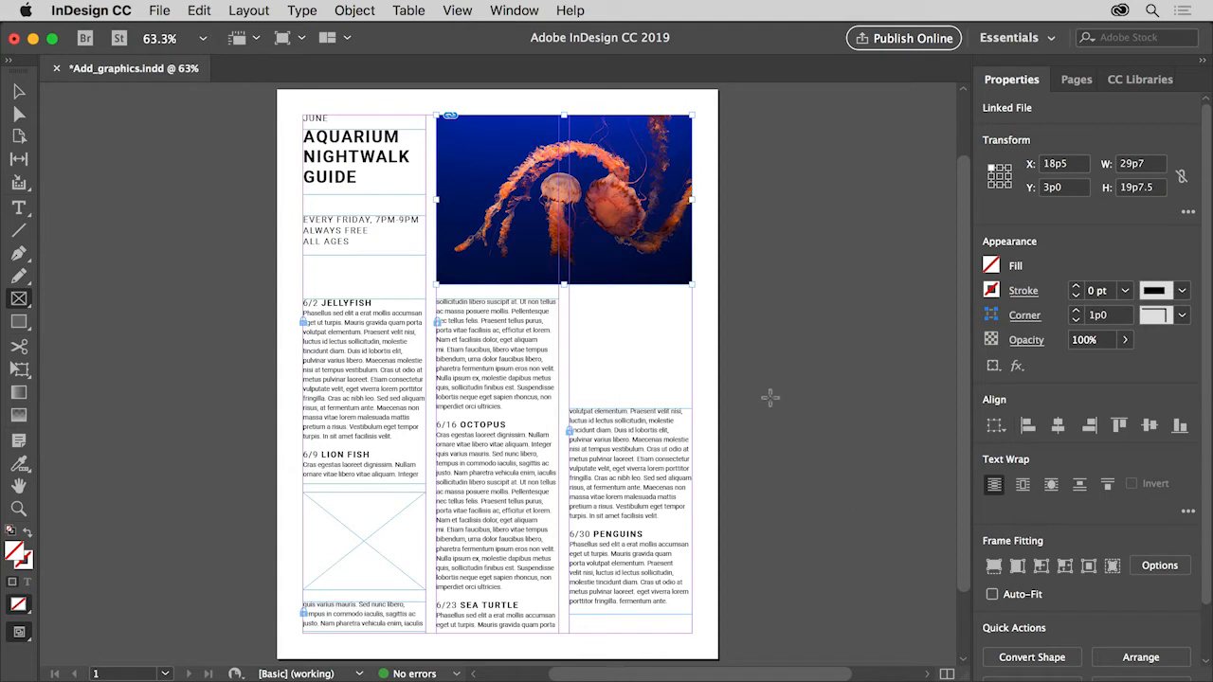
{"action": "mouse_move", "coordinate": [681, 301]}
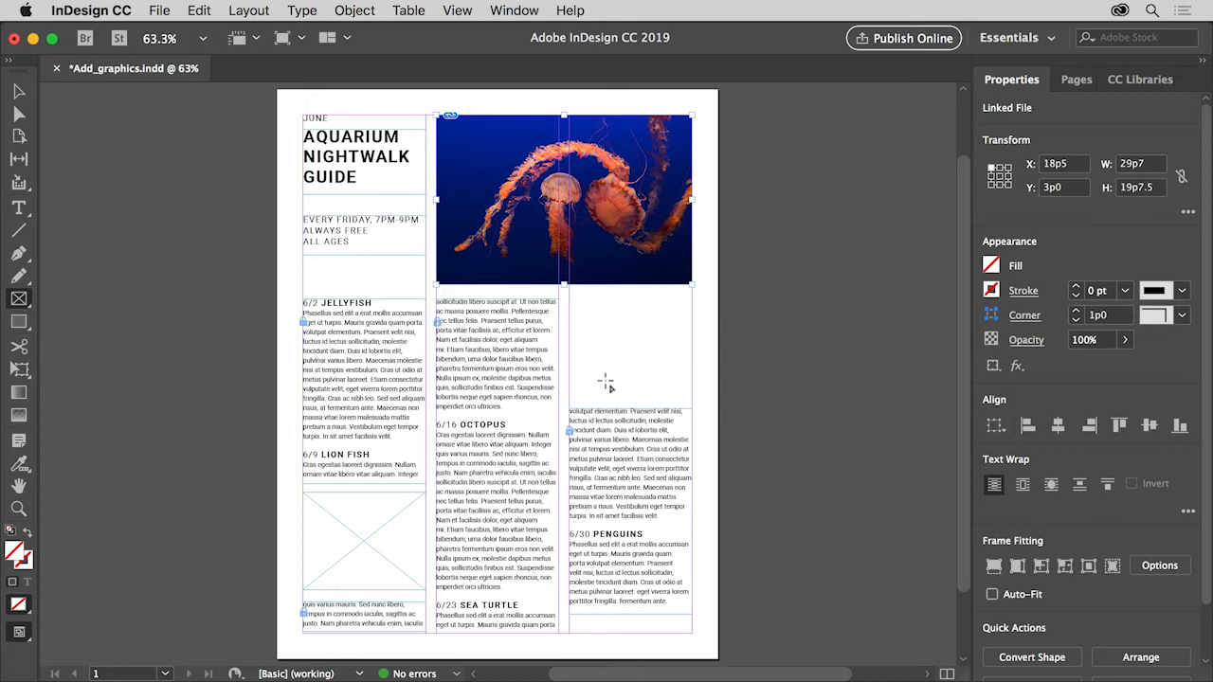
{"action": "left_click", "coordinate": [363, 540]}
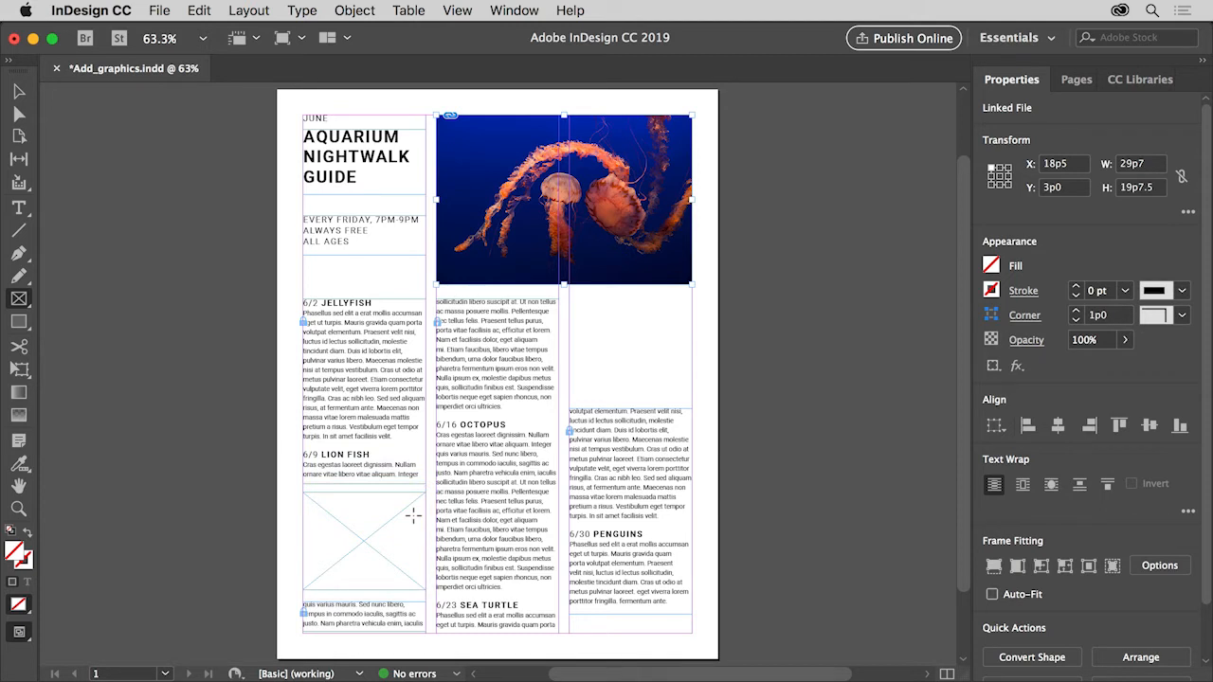
{"action": "mouse_move", "coordinate": [589, 307]}
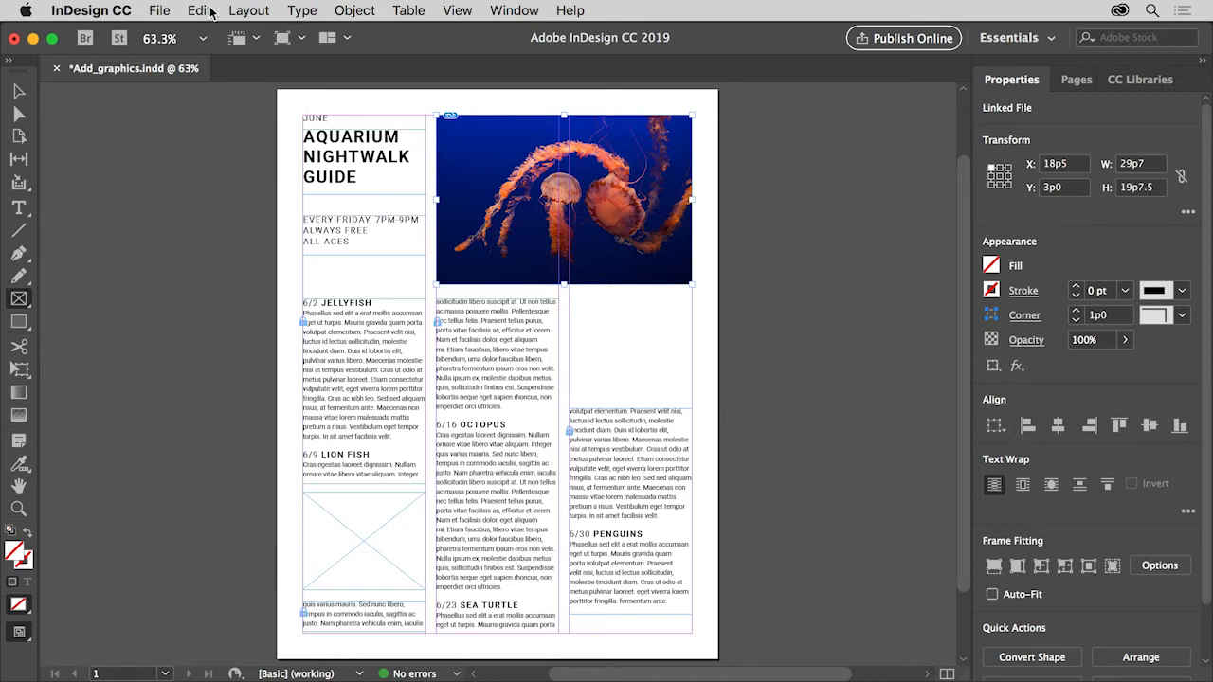
Deselect everything on the page via Edit > Deselect All
{"action": "left_click", "coordinate": [198, 10]}
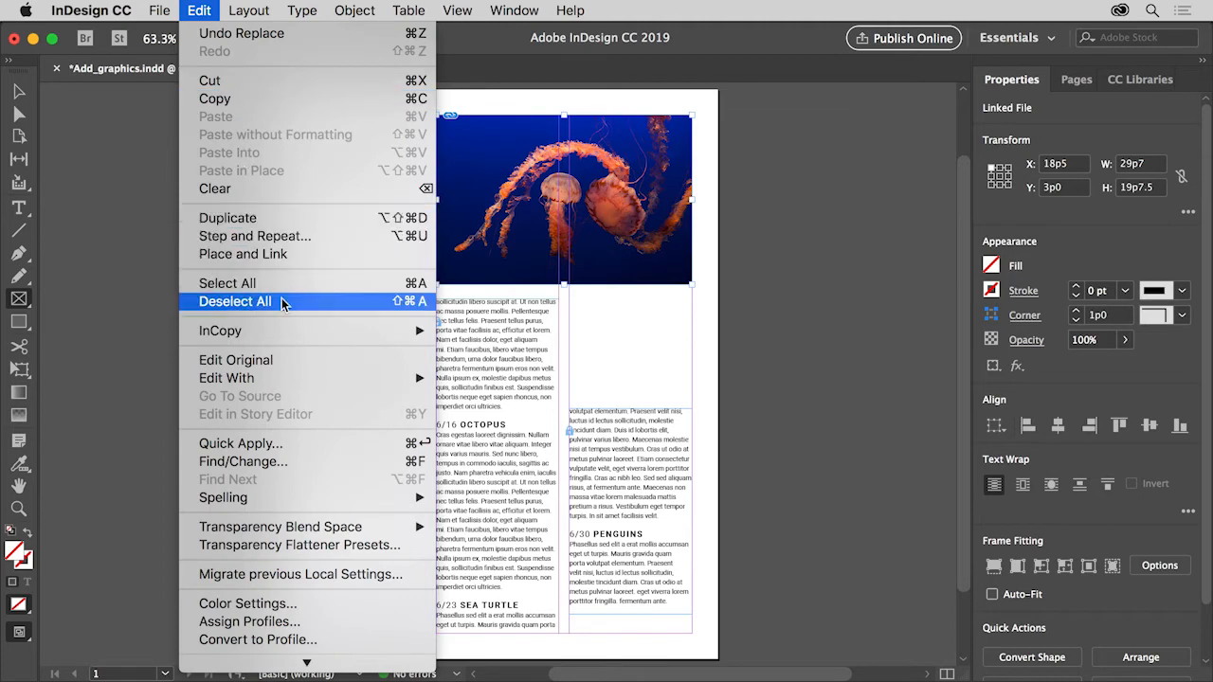
{"action": "left_click", "coordinate": [235, 301]}
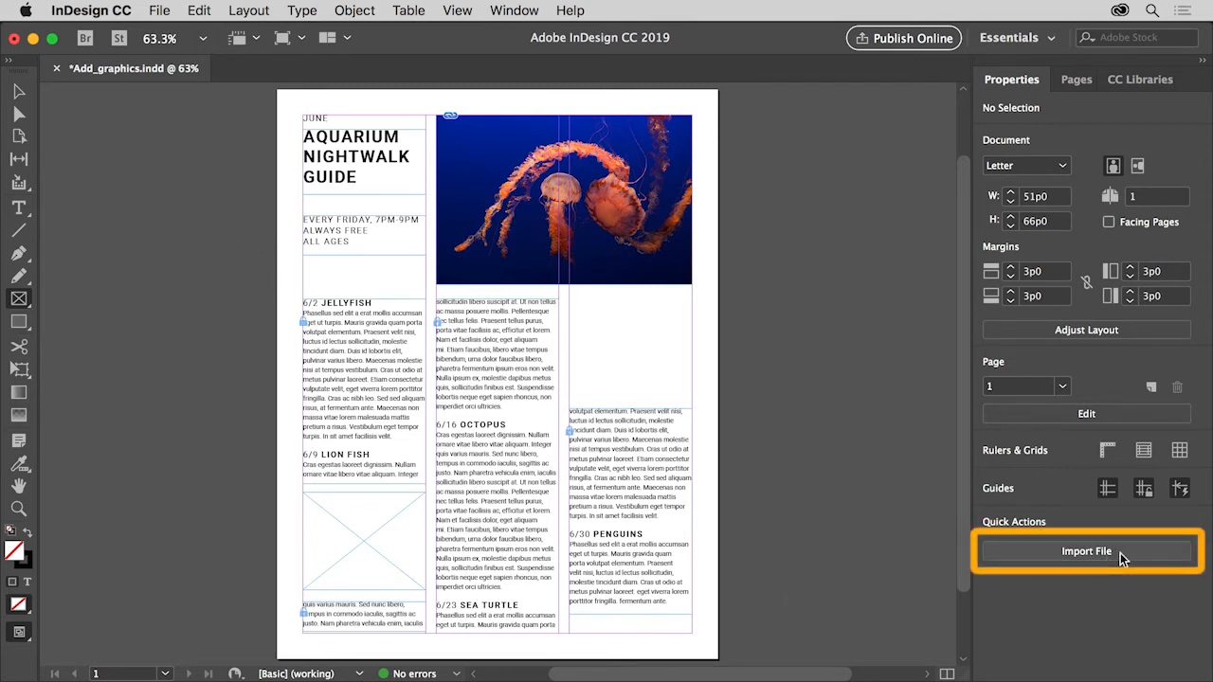
Import Sealion.jpg and Seaturtle.jpg together through Quick Actions' Import File
{"action": "left_click", "coordinate": [1086, 552]}
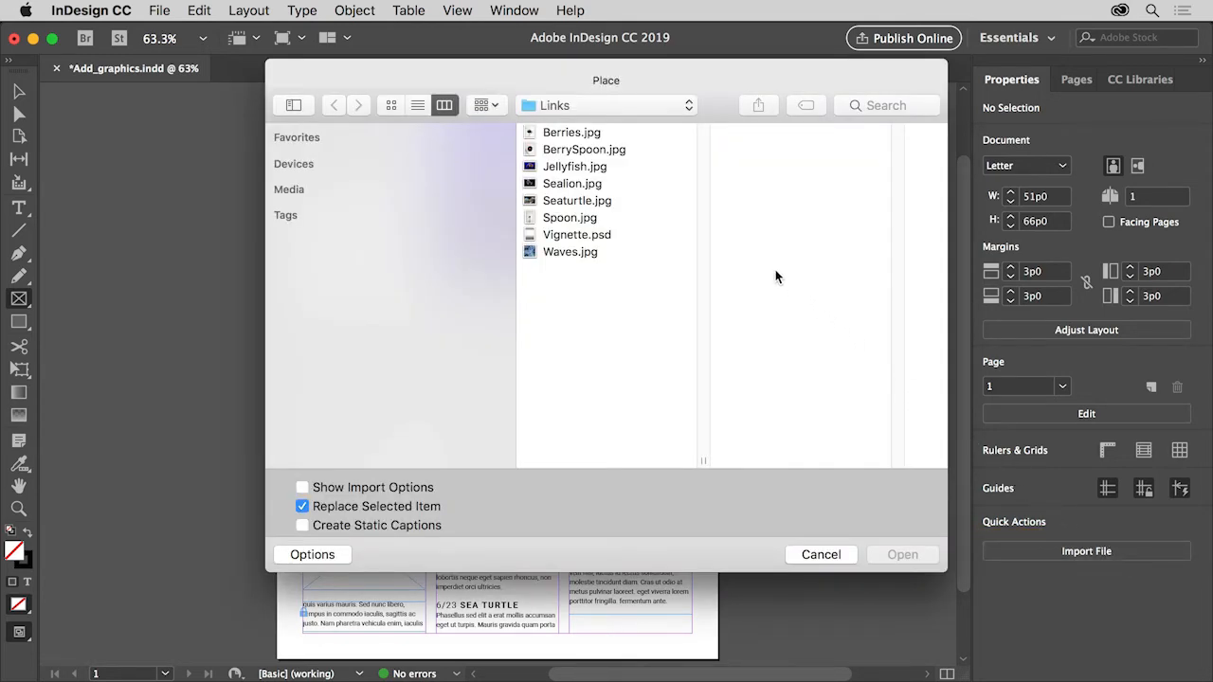
{"action": "mouse_move", "coordinate": [599, 184]}
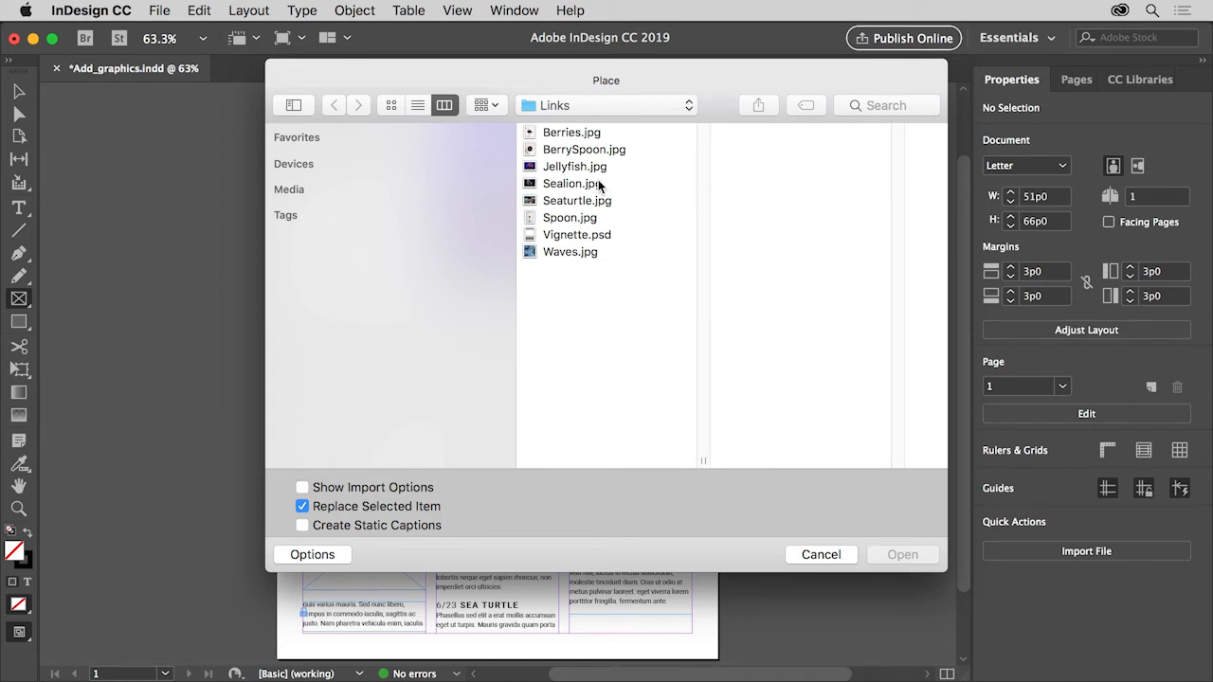
{"action": "left_click", "coordinate": [573, 183]}
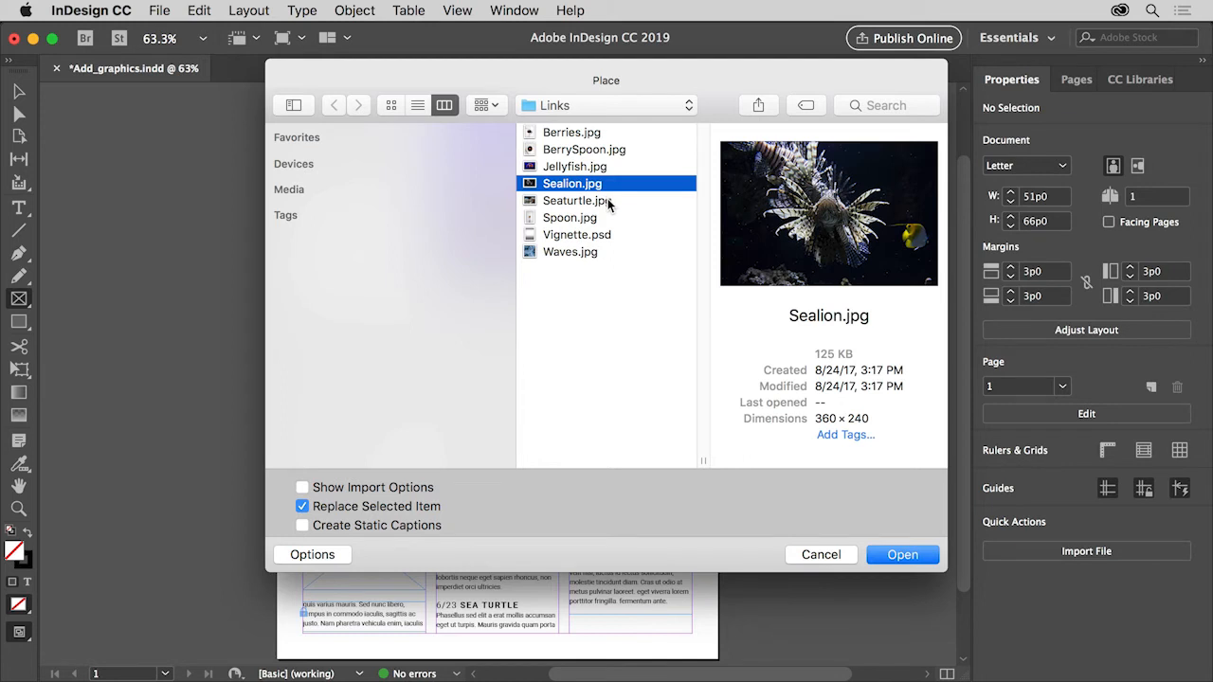
{"action": "left_click", "coordinate": [575, 200]}
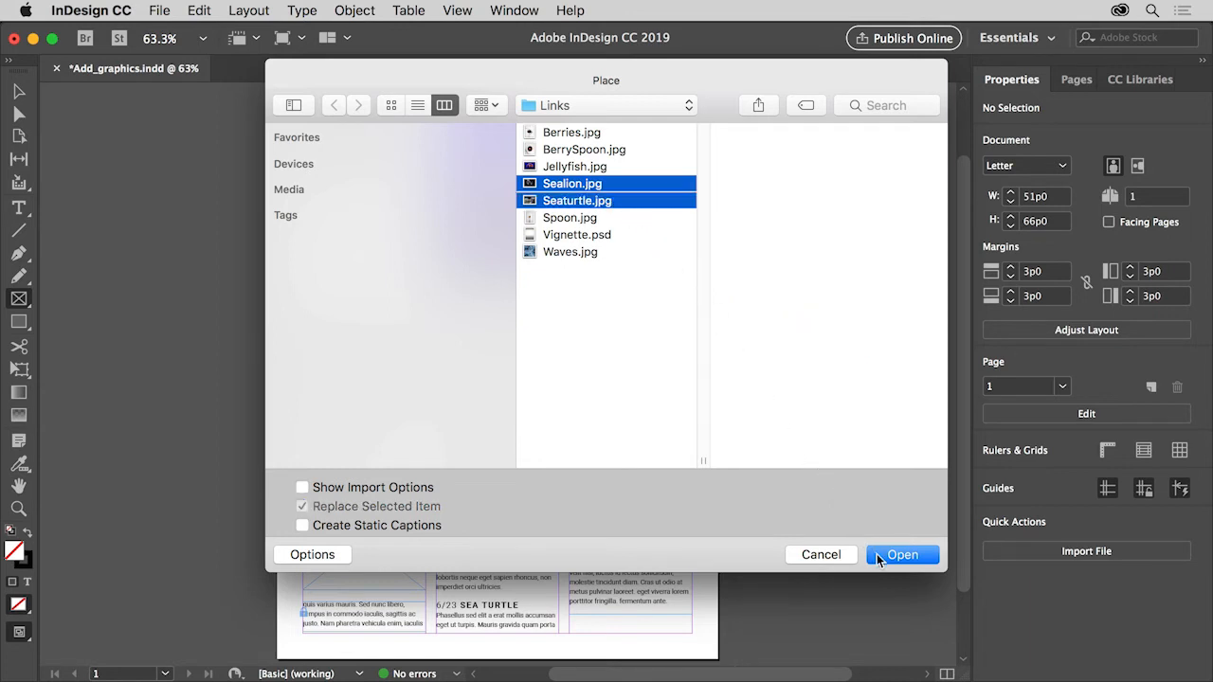
{"action": "left_click", "coordinate": [902, 555]}
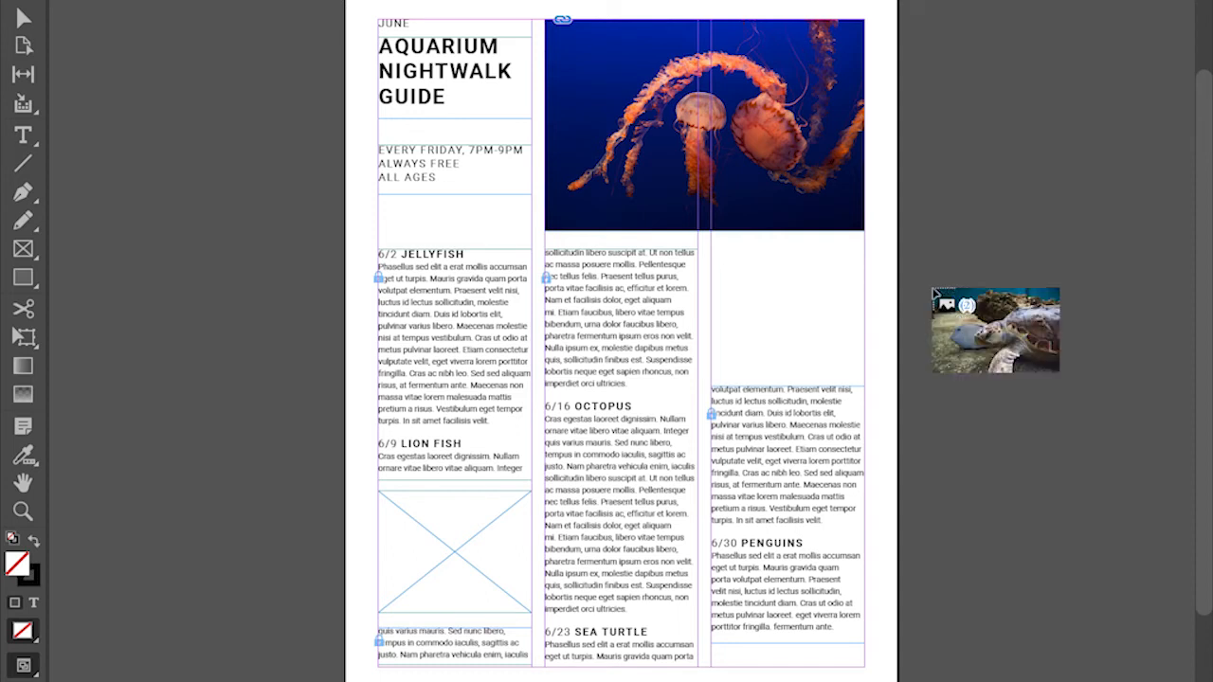
Drag out a frame for the sea turtle photo in the right column, then drop the next photo into the placeholder frame
{"action": "left_click_drag", "start_coordinate": [995, 329], "coordinate": [796, 316]}
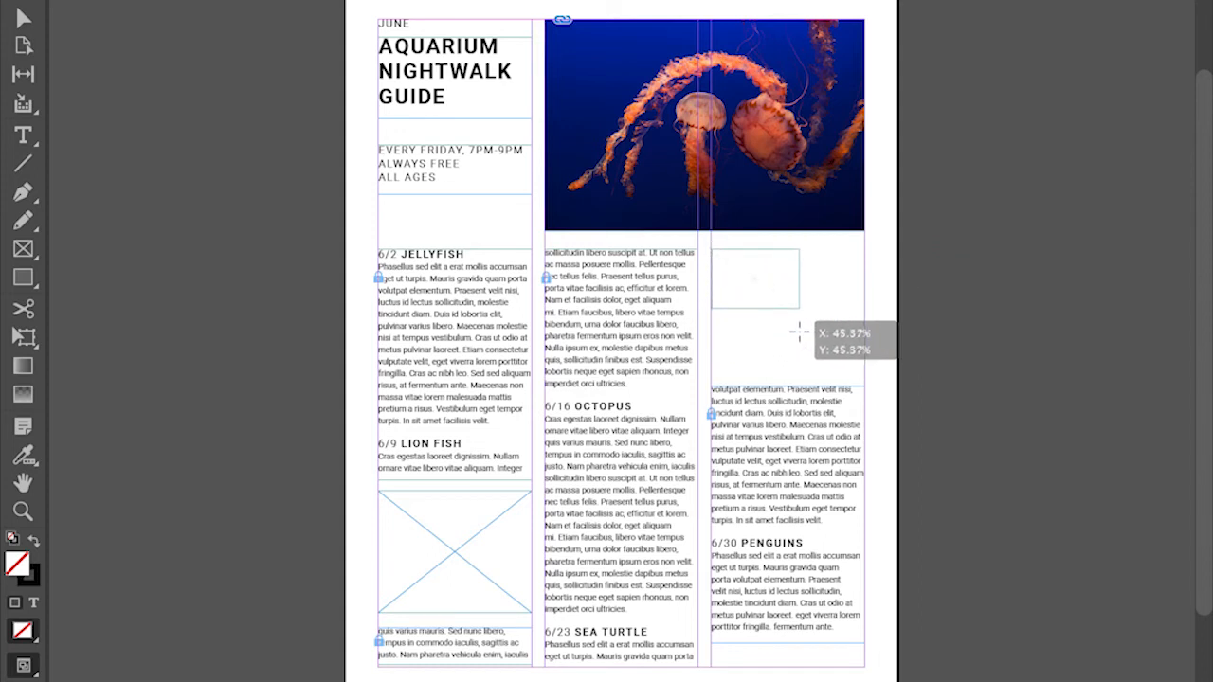
{"action": "left_click_drag", "start_coordinate": [796, 331], "coordinate": [863, 365]}
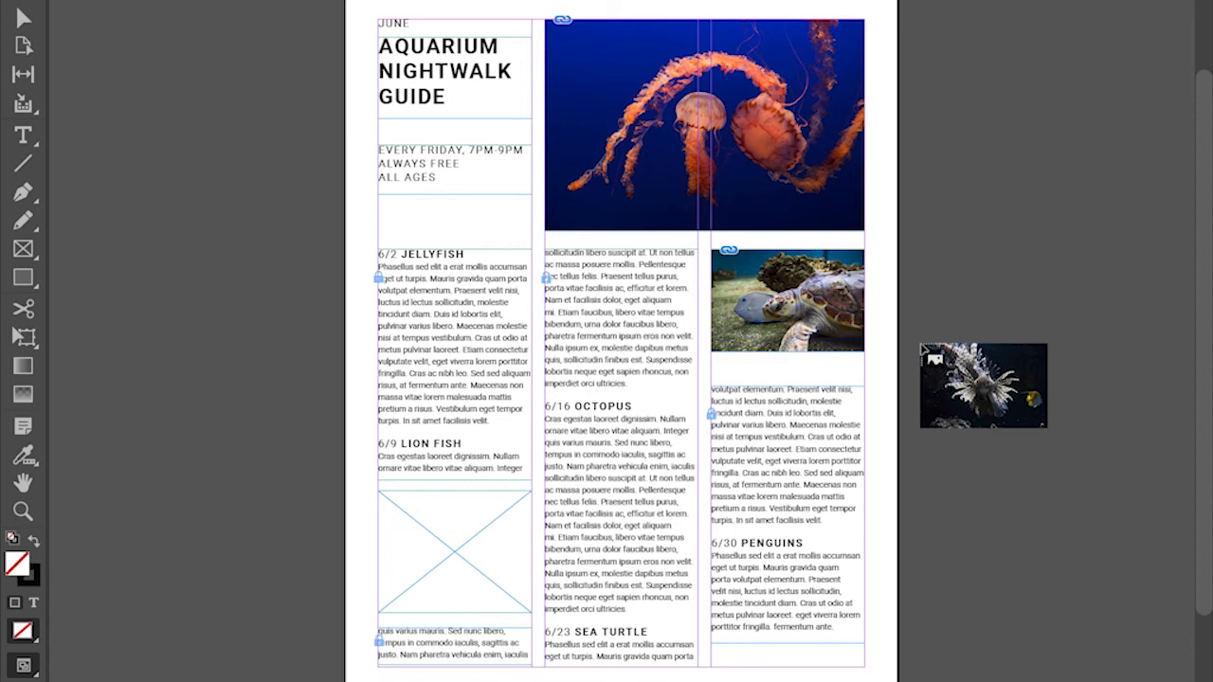
{"action": "left_click_drag", "start_coordinate": [981, 384], "coordinate": [526, 562]}
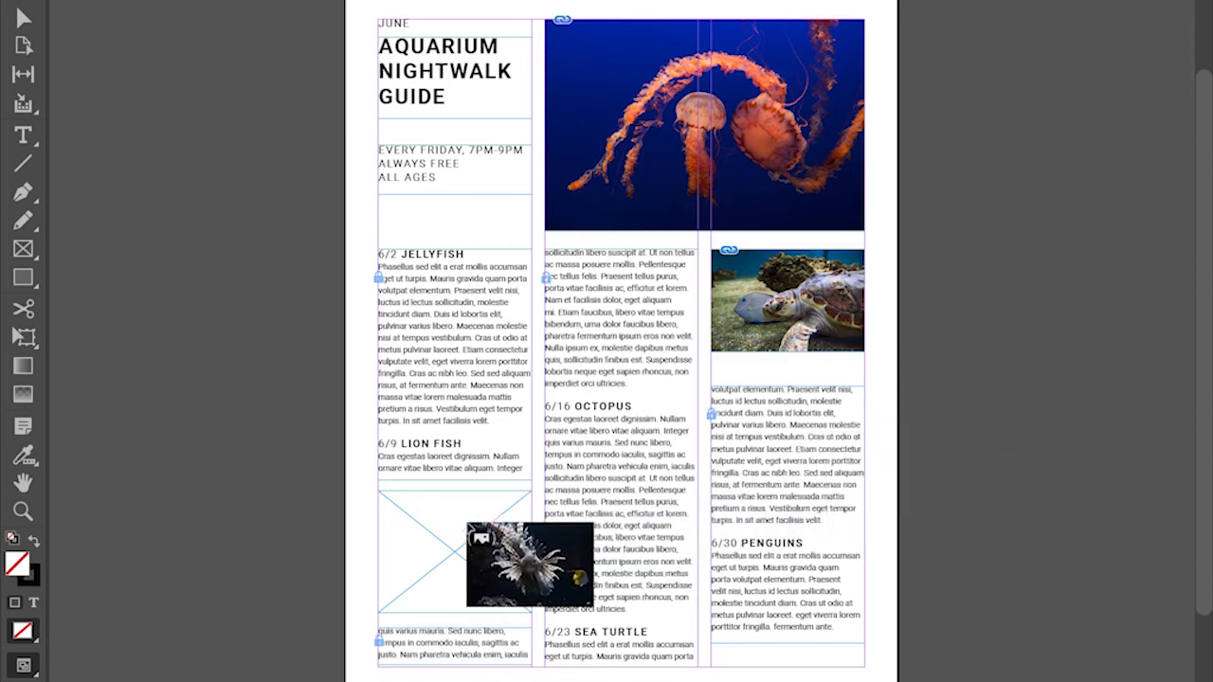